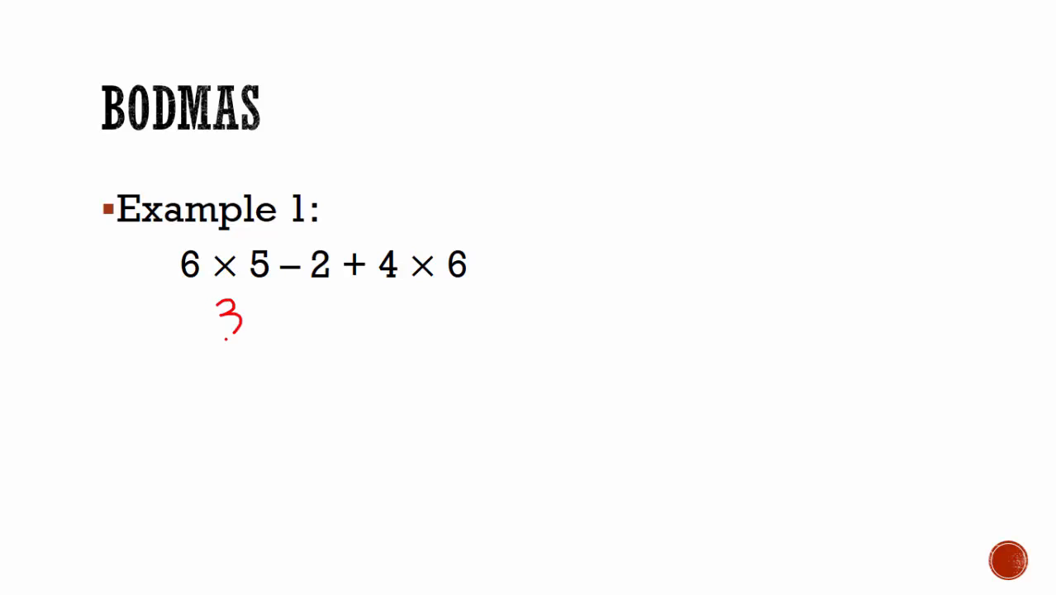
Step: Write "30 –" in red ink beneath the Example 1 expression 6 × 5 – 2 + 4 × 6
drag(211, 322, 314, 323)
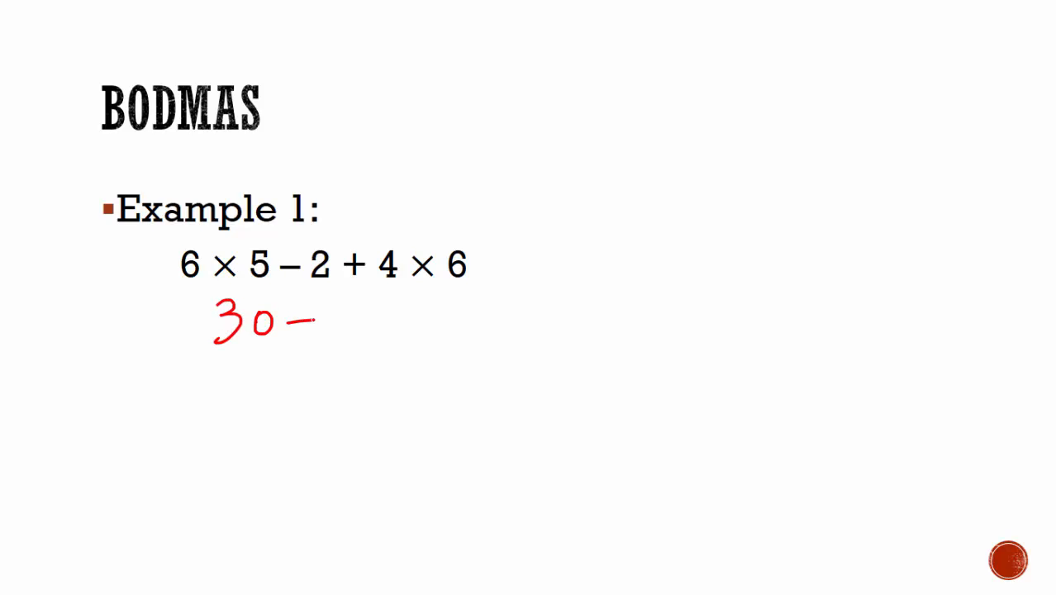
text(2)
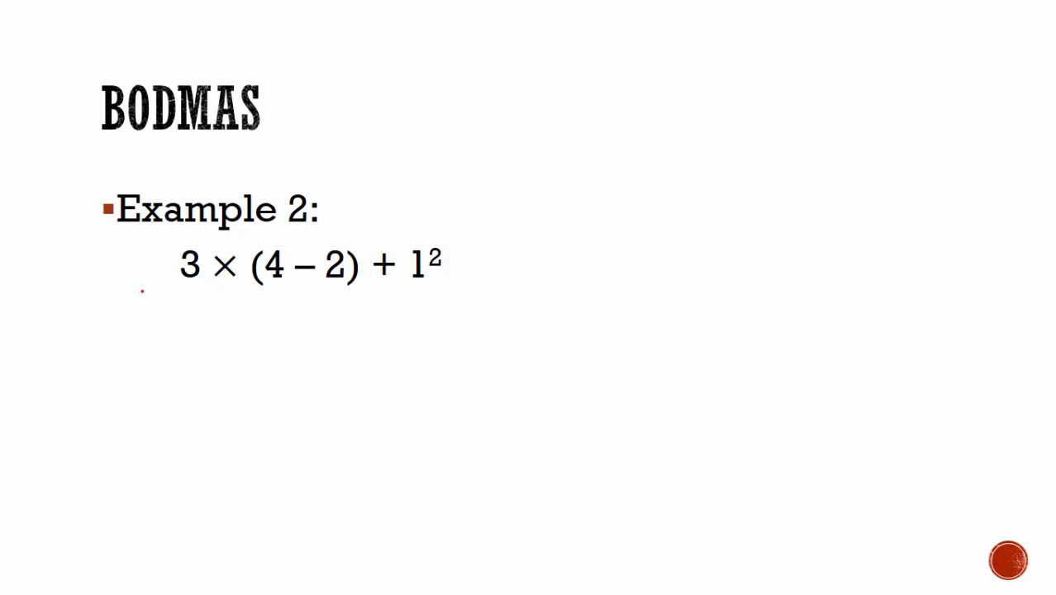
Step: Write the red working "= 3 × 2 + 1²" under Example 2 and begin the next line "= 3"
drag(124, 339, 170, 327)
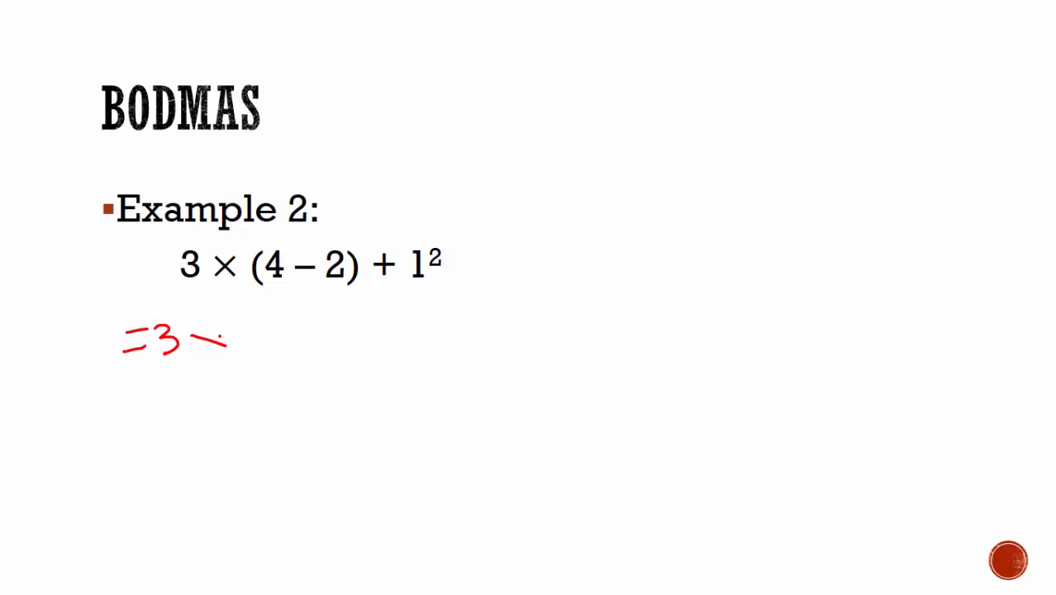
drag(198, 342, 264, 330)
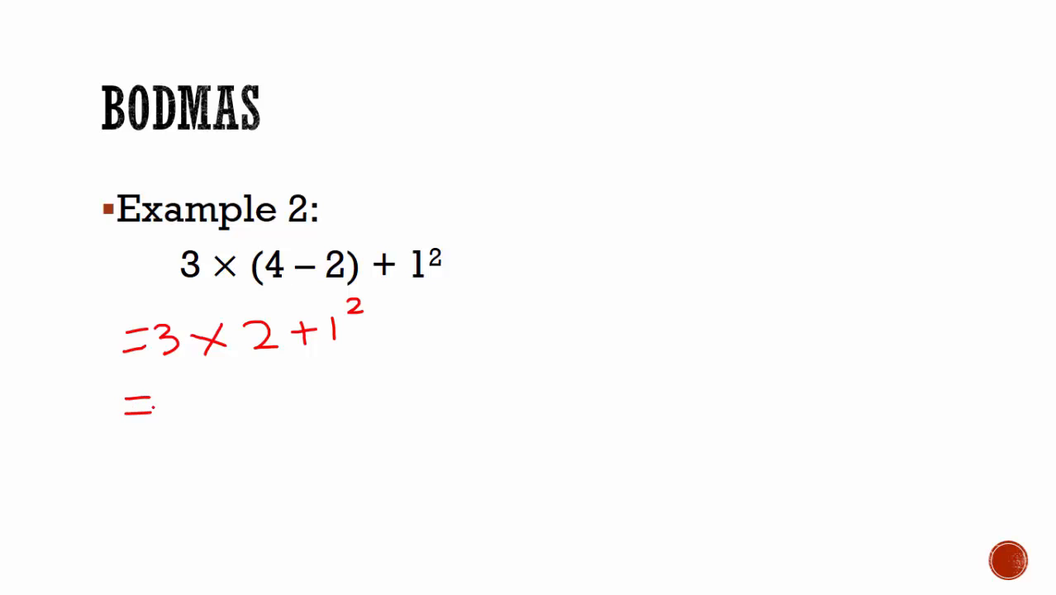
text(3)
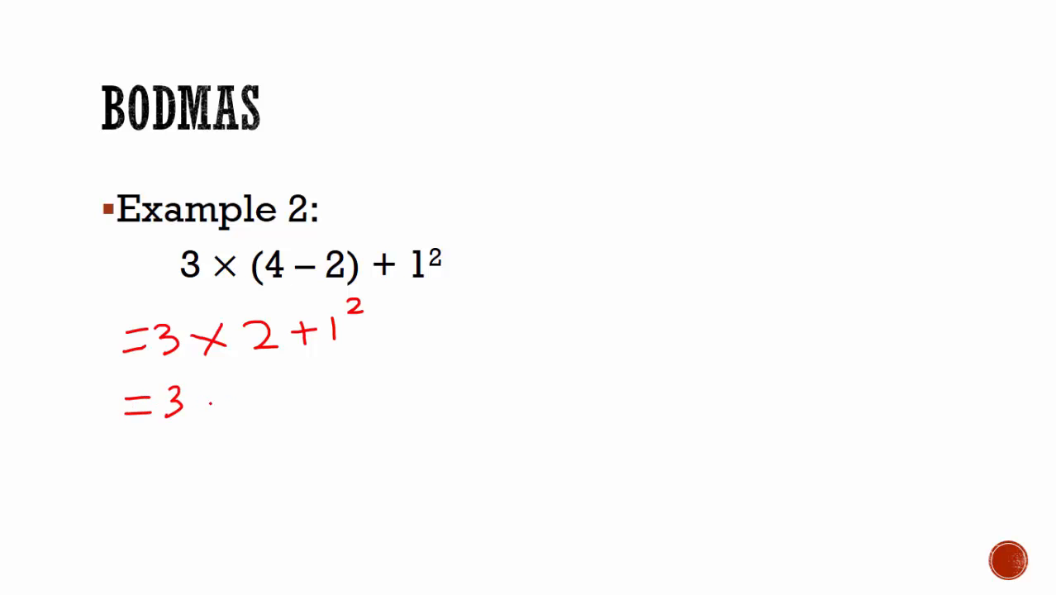